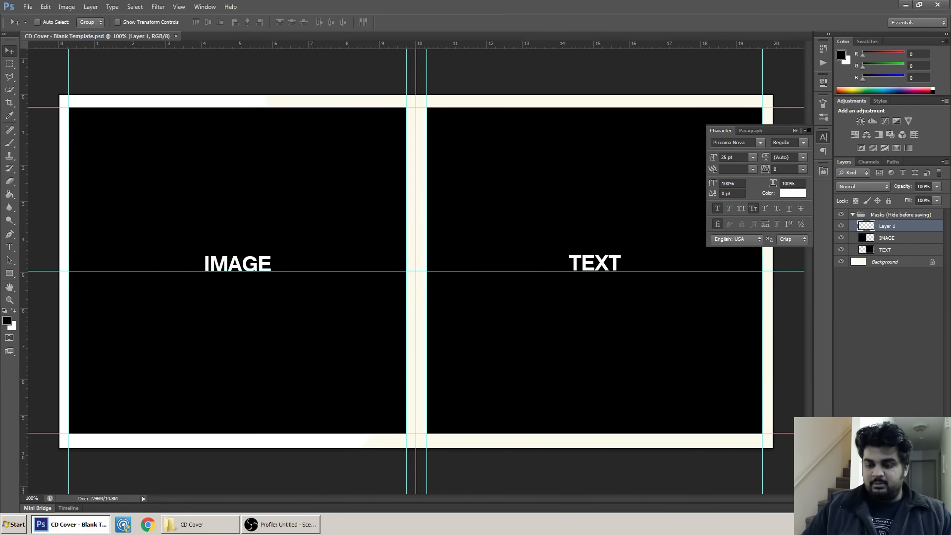
pyautogui.moveTo(919, 406)
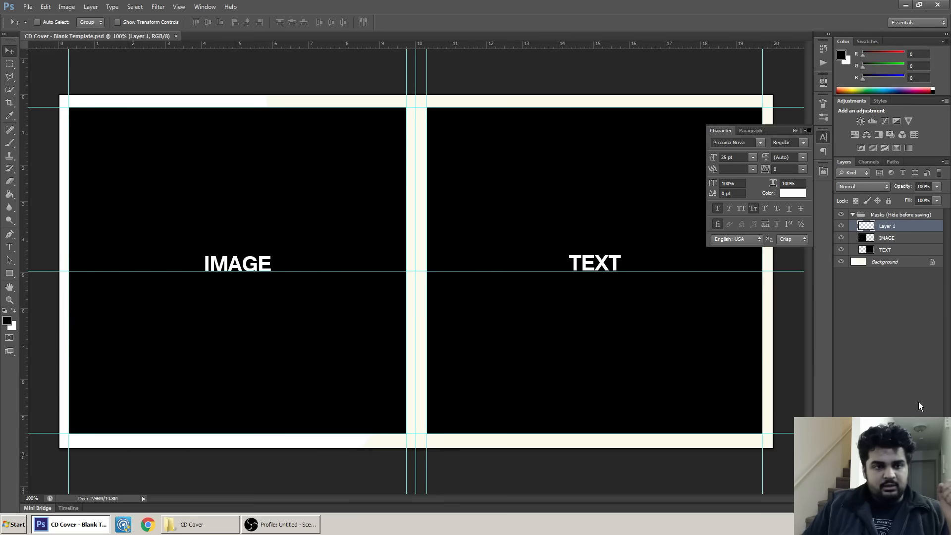
pyautogui.moveTo(623, 280)
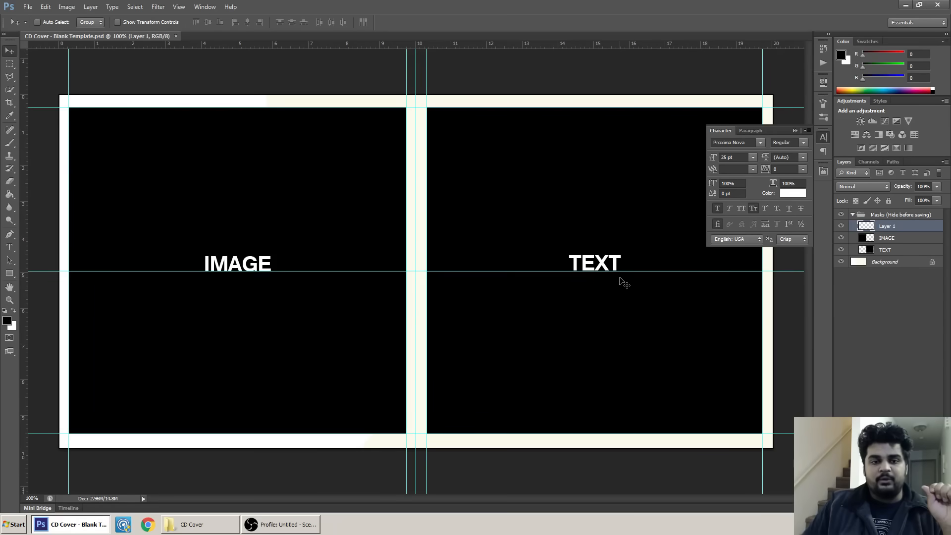
pyautogui.moveTo(588, 234)
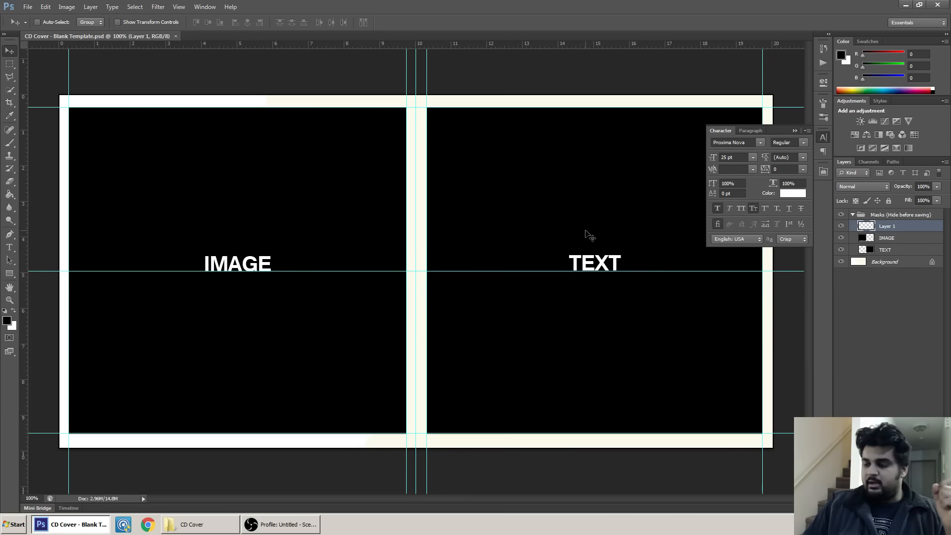
pyautogui.moveTo(555, 240)
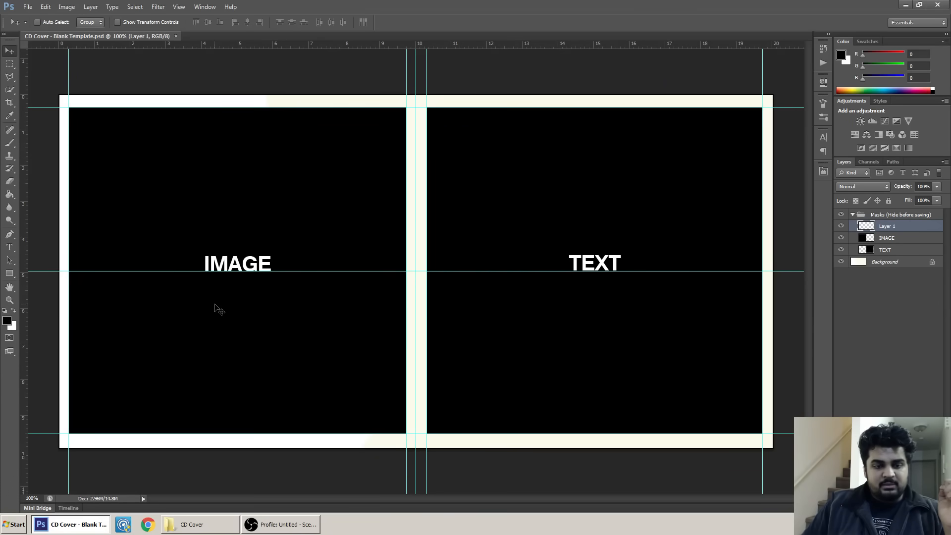
pyautogui.moveTo(596, 308)
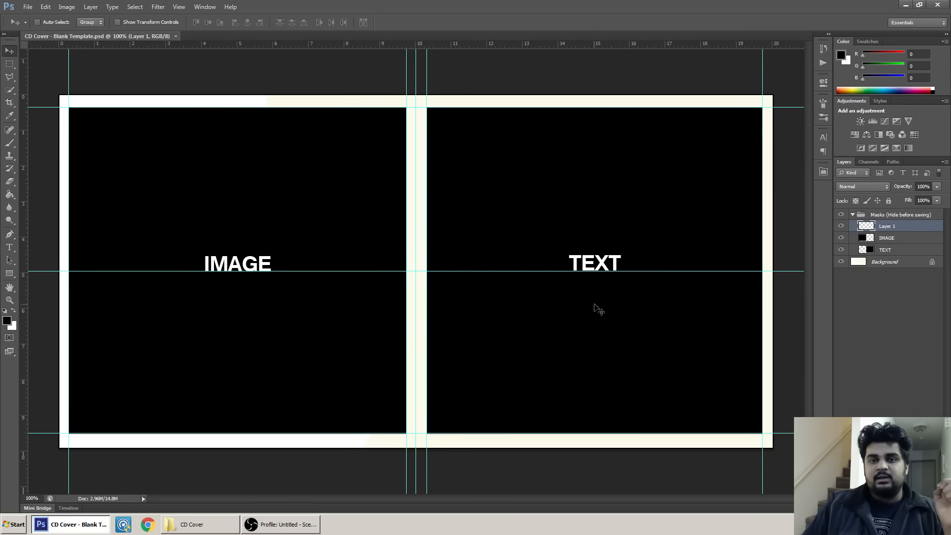
pyautogui.moveTo(299, 312)
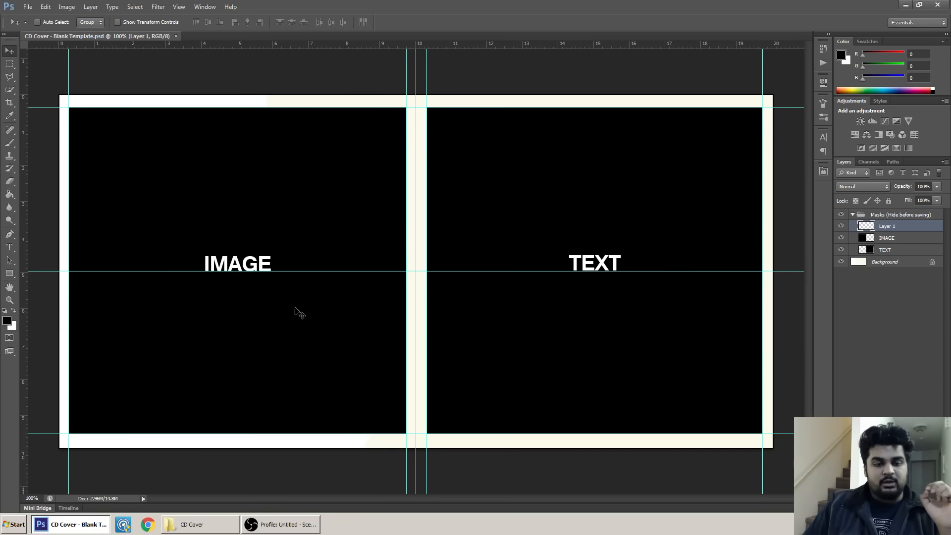
pyautogui.moveTo(261, 313)
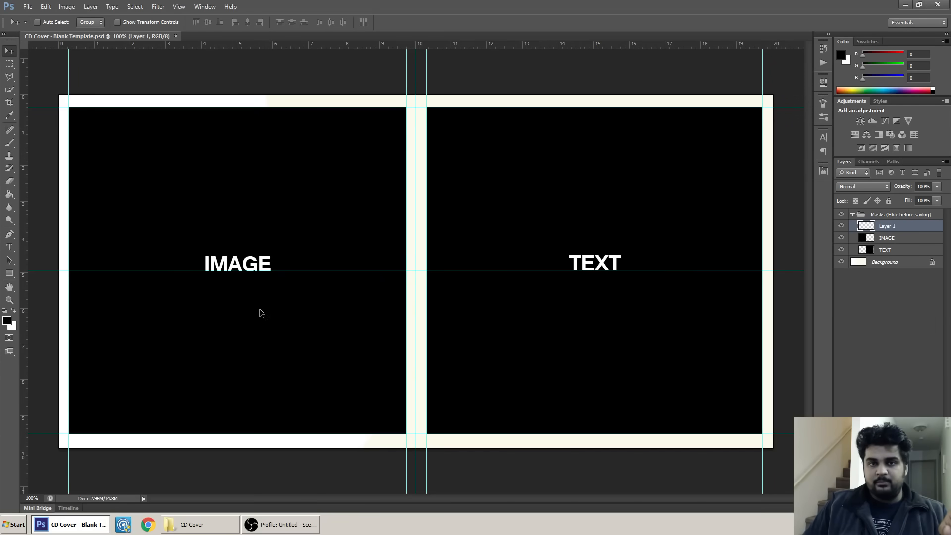
pyautogui.moveTo(234, 285)
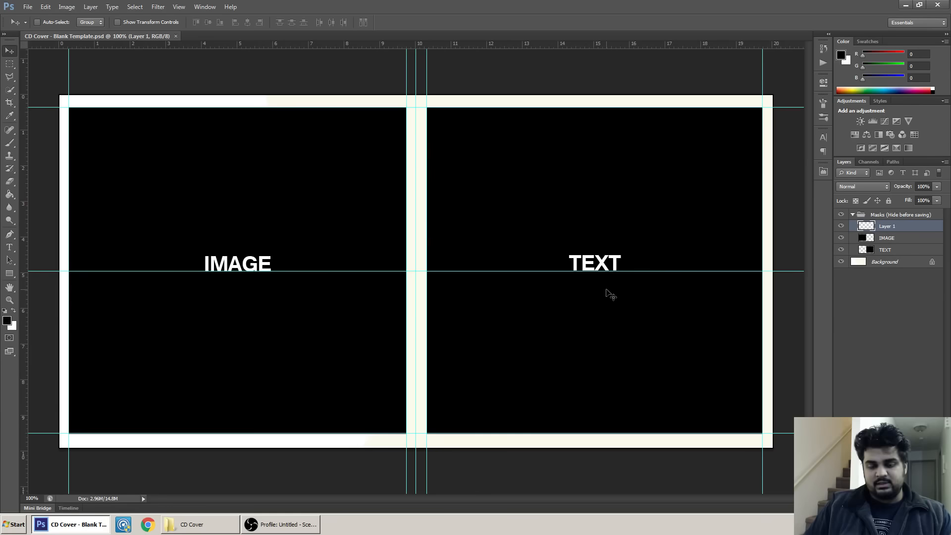
pyautogui.moveTo(634, 314)
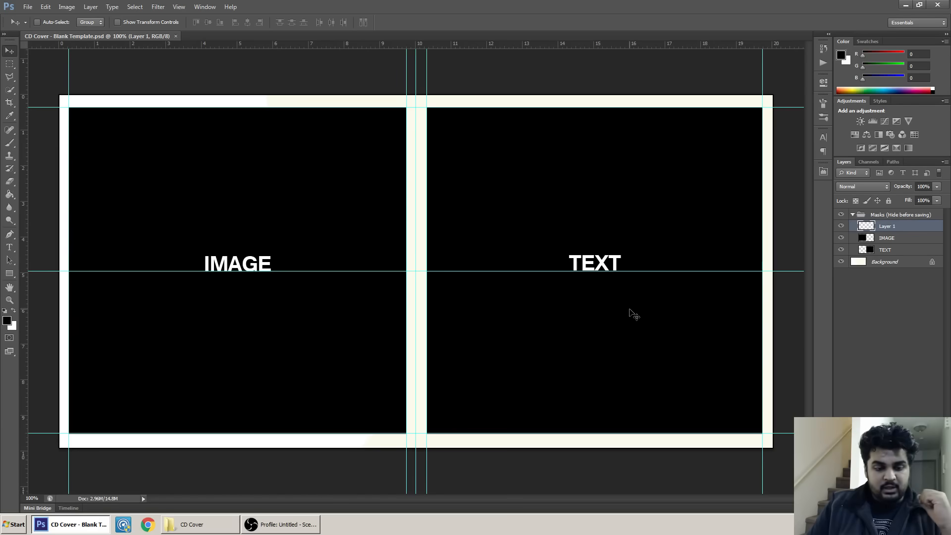
pyautogui.moveTo(423, 86)
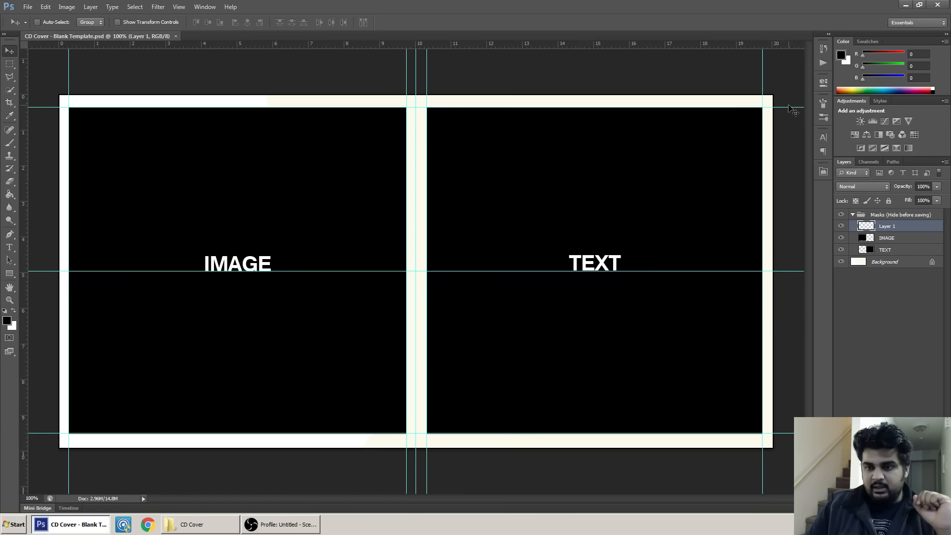
pyautogui.moveTo(49, 115)
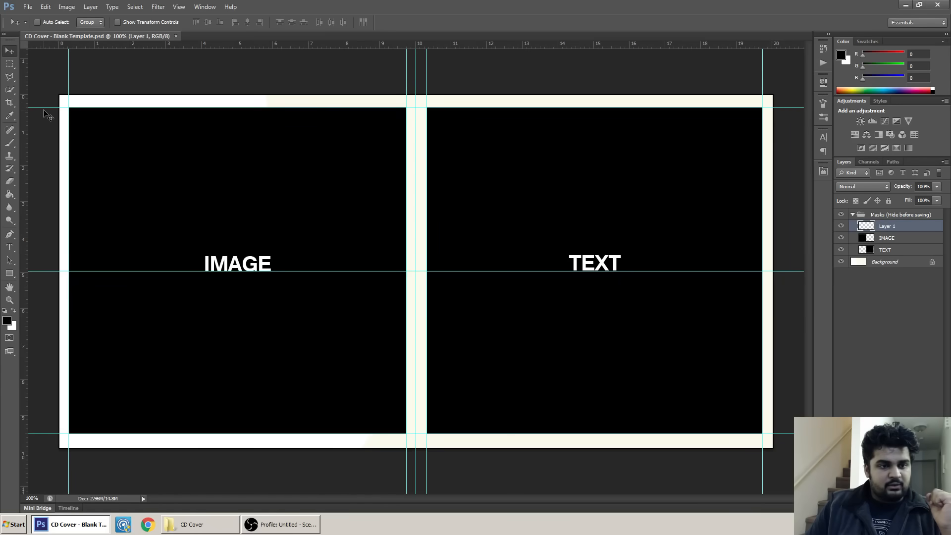
pyautogui.moveTo(380, 198)
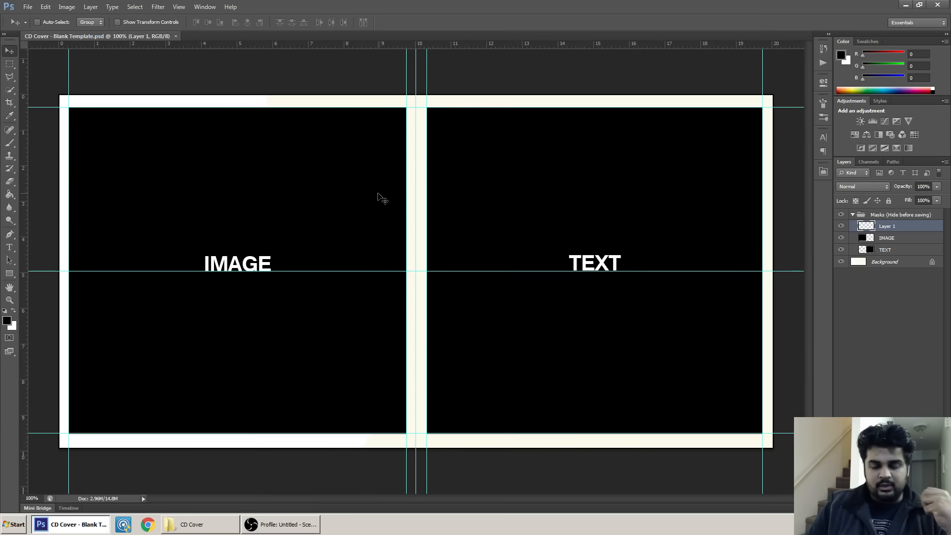
pyautogui.moveTo(387, 235)
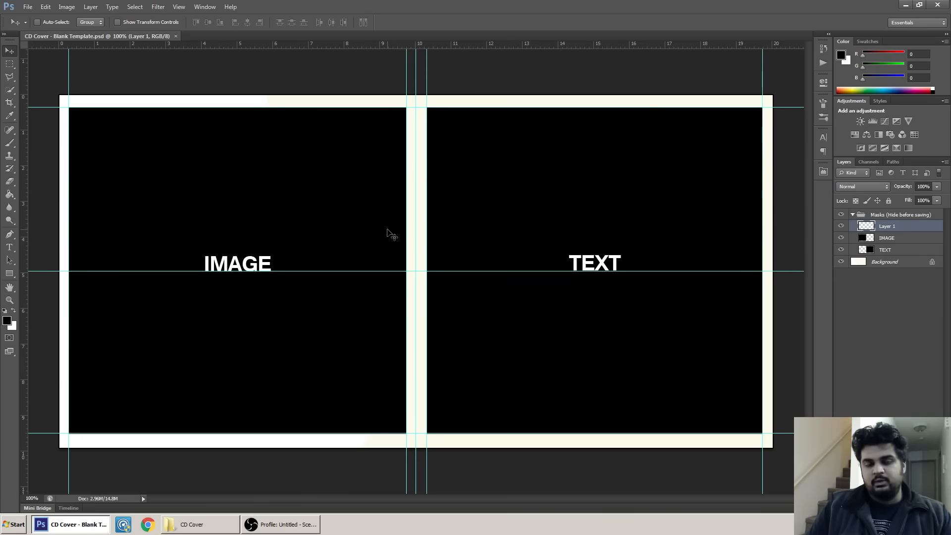
pyautogui.moveTo(352, 310)
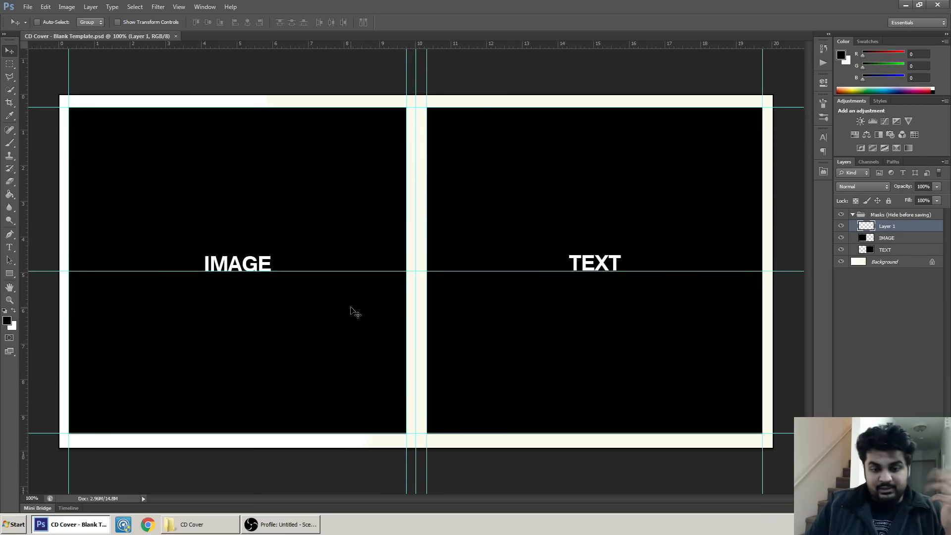
pyautogui.moveTo(161, 282)
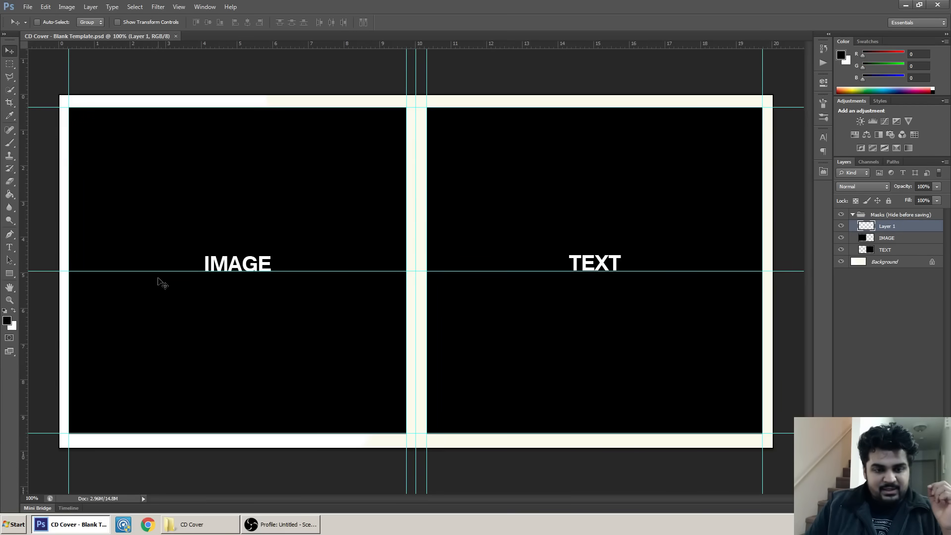
pyautogui.moveTo(202, 529)
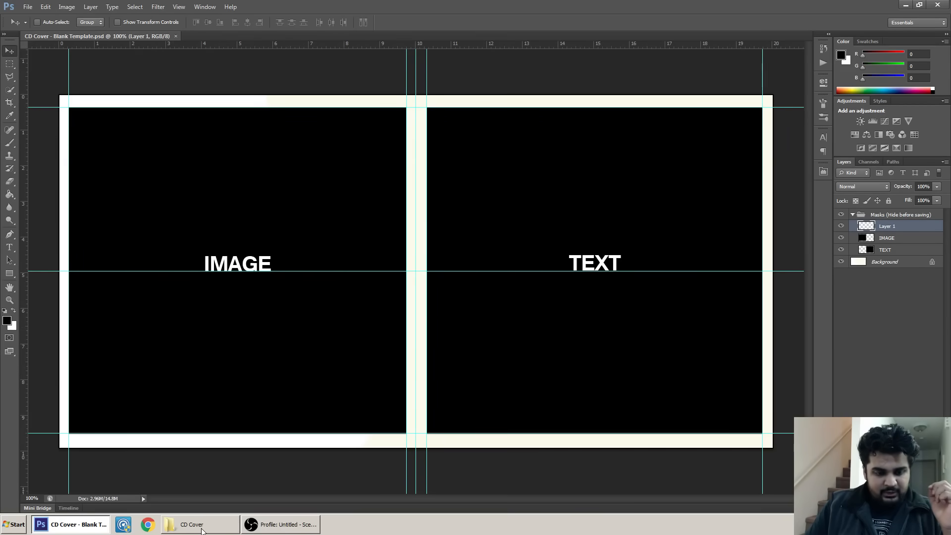
# - Drag Imagine Thumbnail.png from the CD Cover folder onto the Photoshop template
pyautogui.click(192, 524)
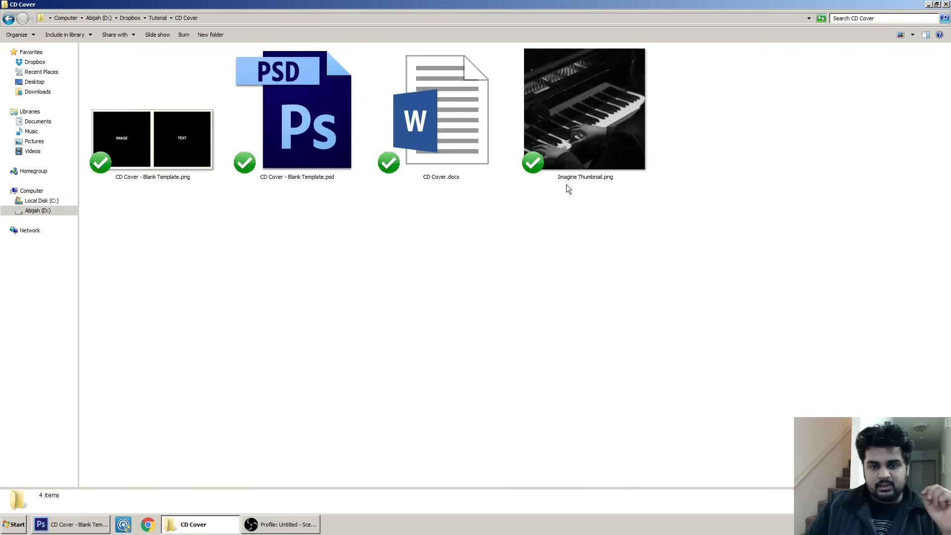
pyautogui.moveTo(560, 228)
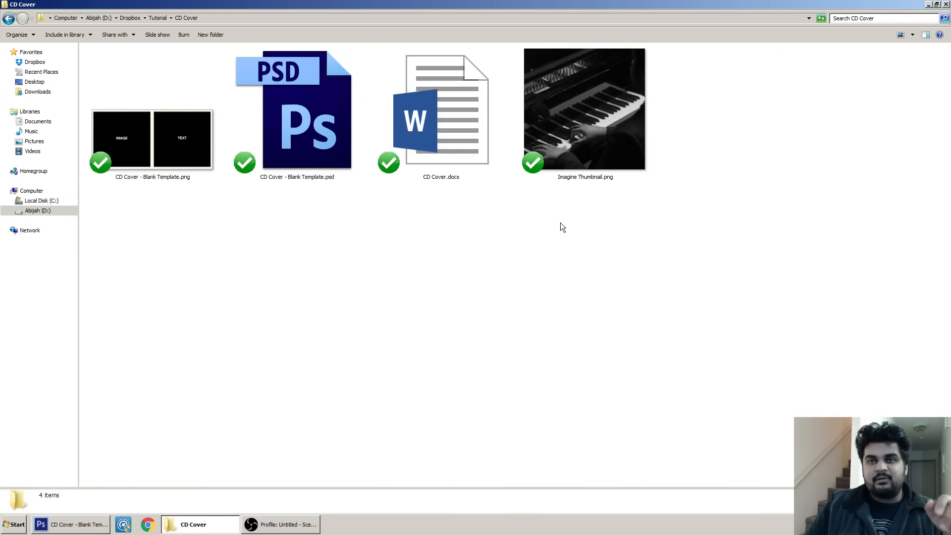
pyautogui.click(298, 113)
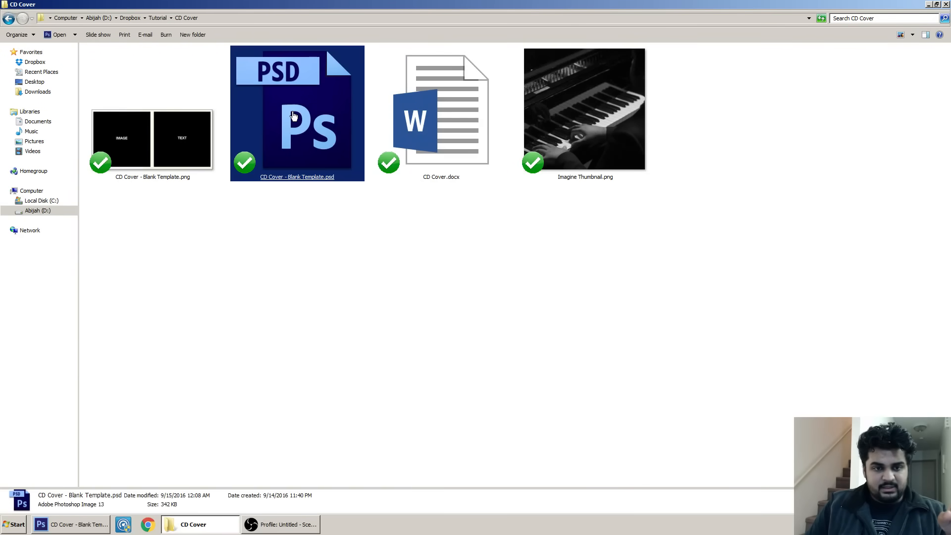
pyautogui.moveTo(296, 108)
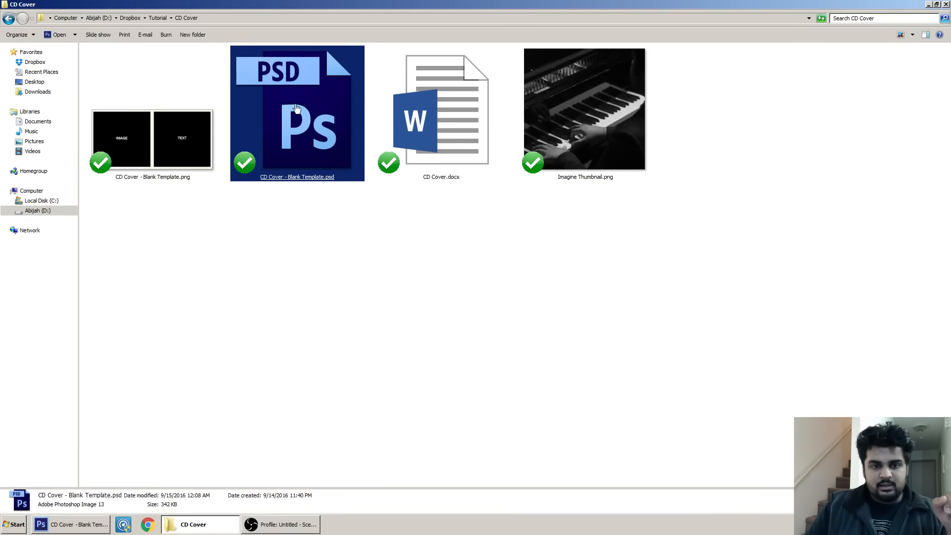
pyautogui.moveTo(289, 148)
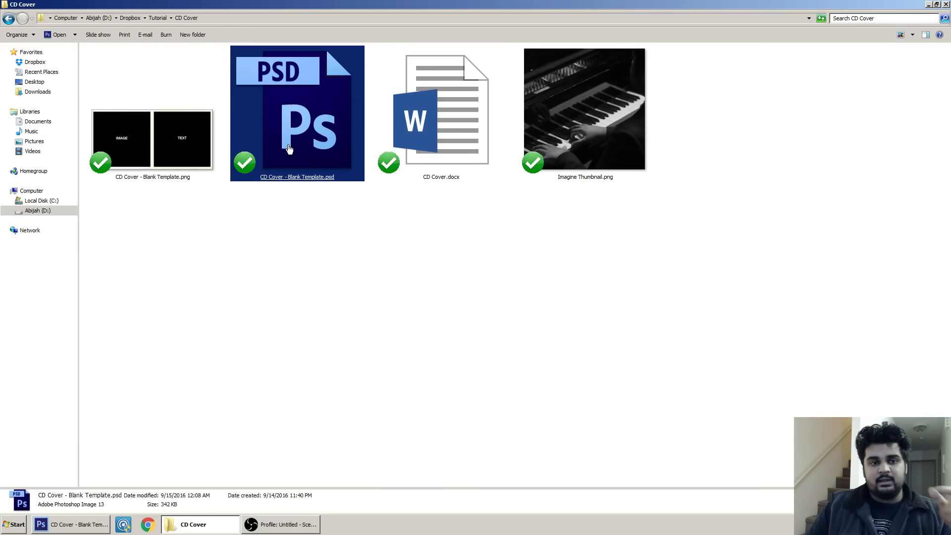
pyautogui.moveTo(355, 228)
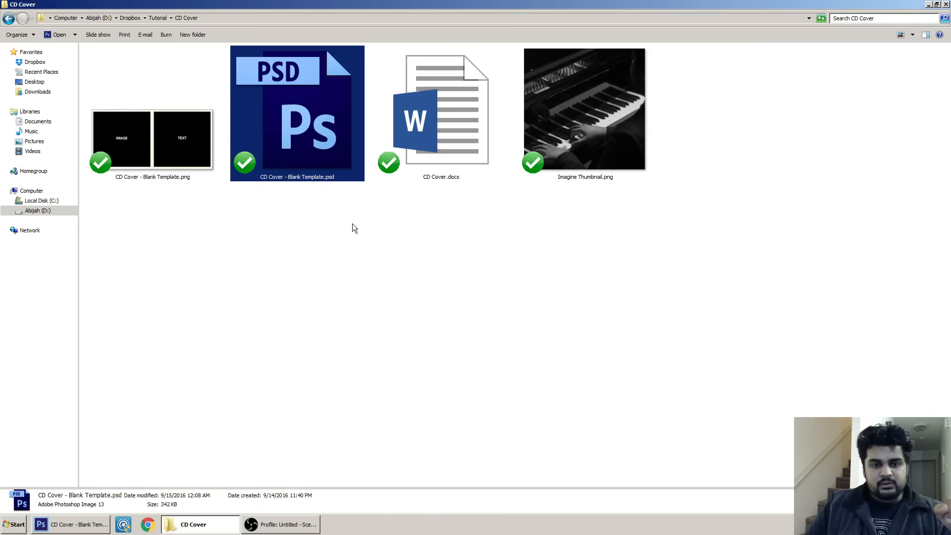
pyautogui.click(585, 108)
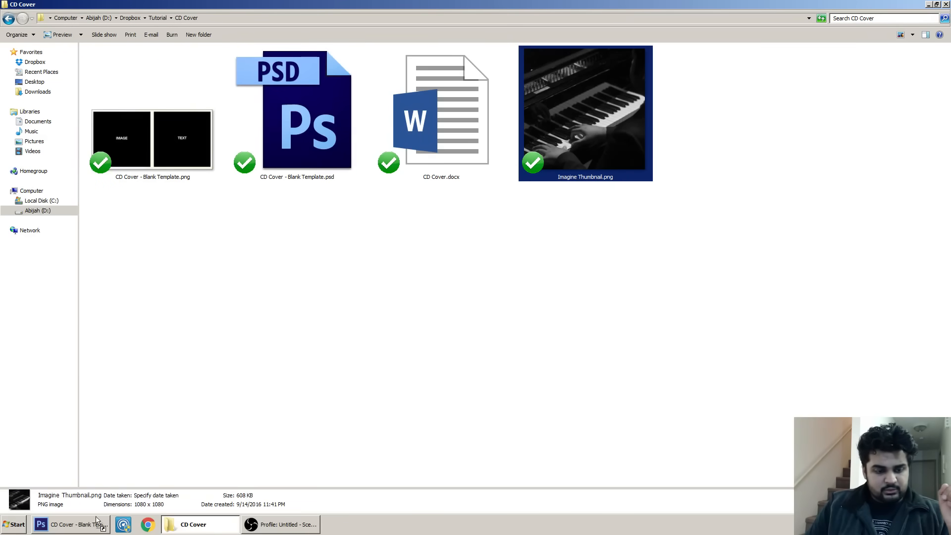
pyautogui.click(69, 524)
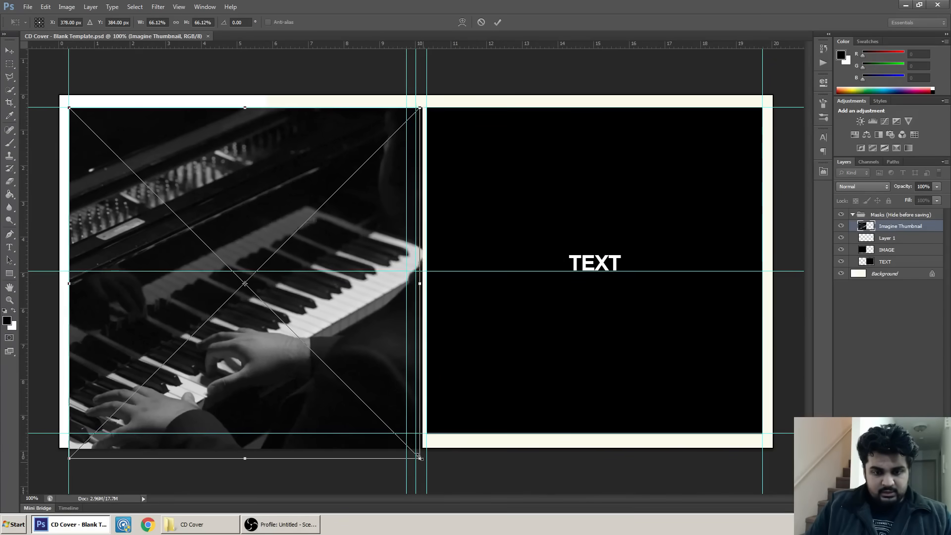
# - Free-transform the piano photo until it fills the template's left IMAGE square
pyautogui.moveTo(420, 456); pyautogui.dragTo(395, 434)
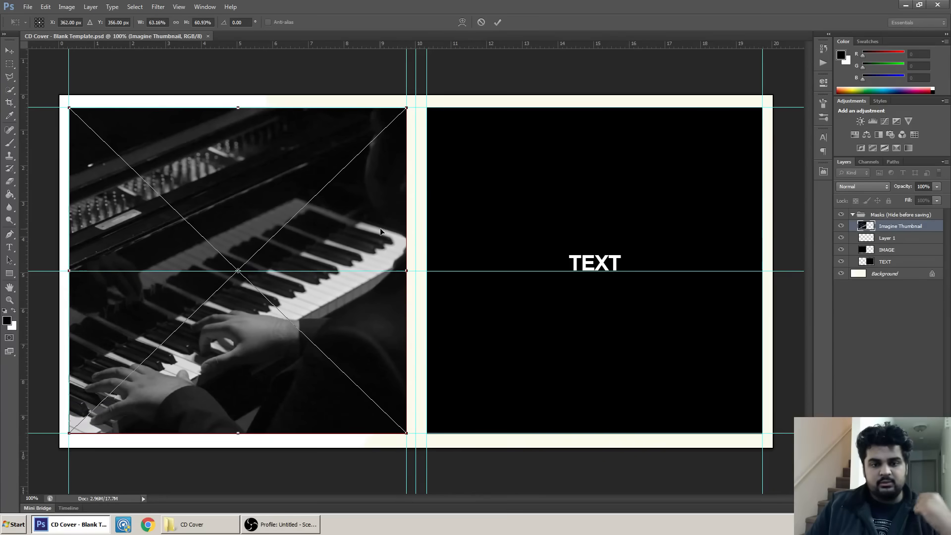
pyautogui.moveTo(406, 431); pyautogui.dragTo(388, 392)
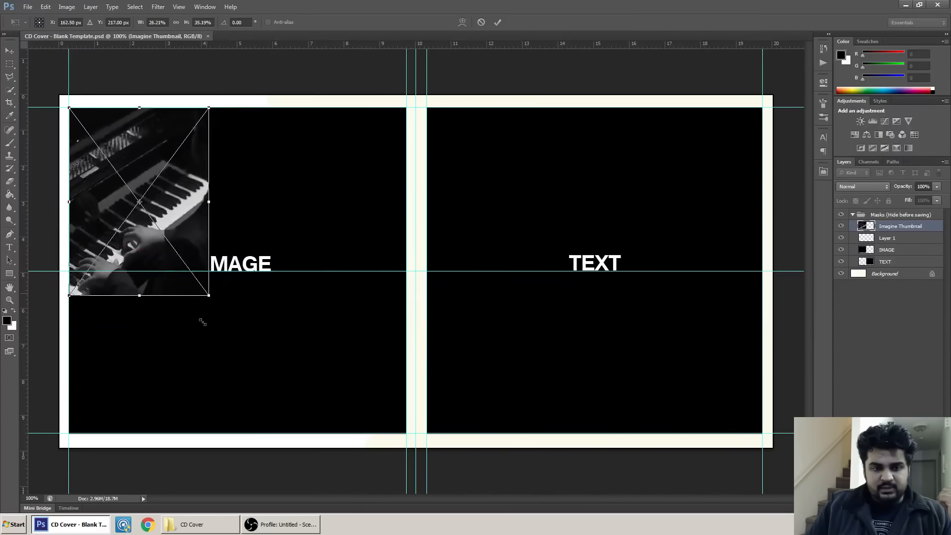
pyautogui.moveTo(209, 295); pyautogui.dragTo(338, 351)
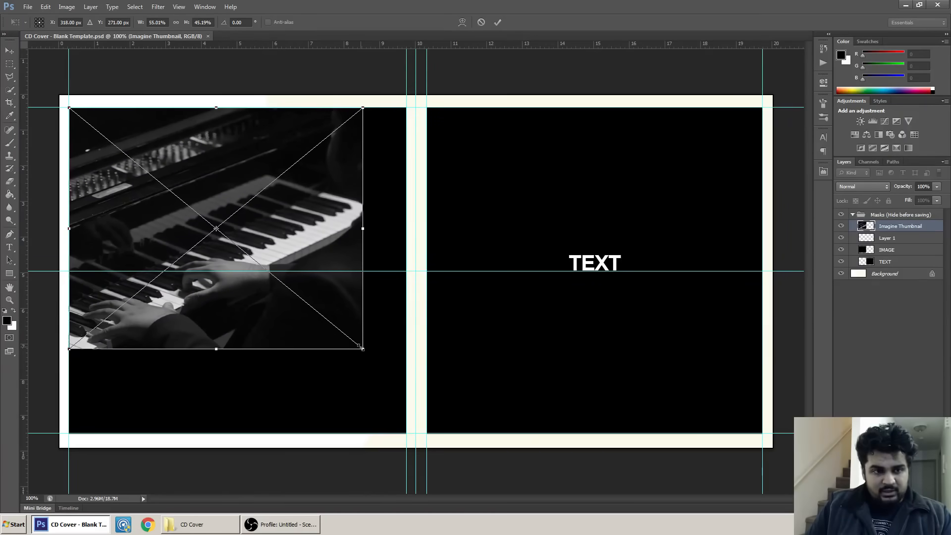
pyautogui.moveTo(362, 229); pyautogui.dragTo(388, 228)
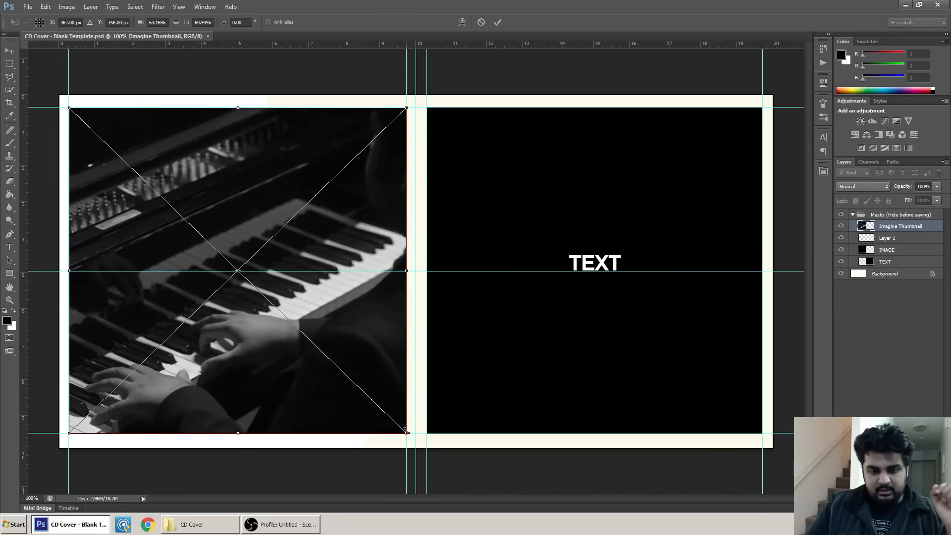
pyautogui.moveTo(334, 321)
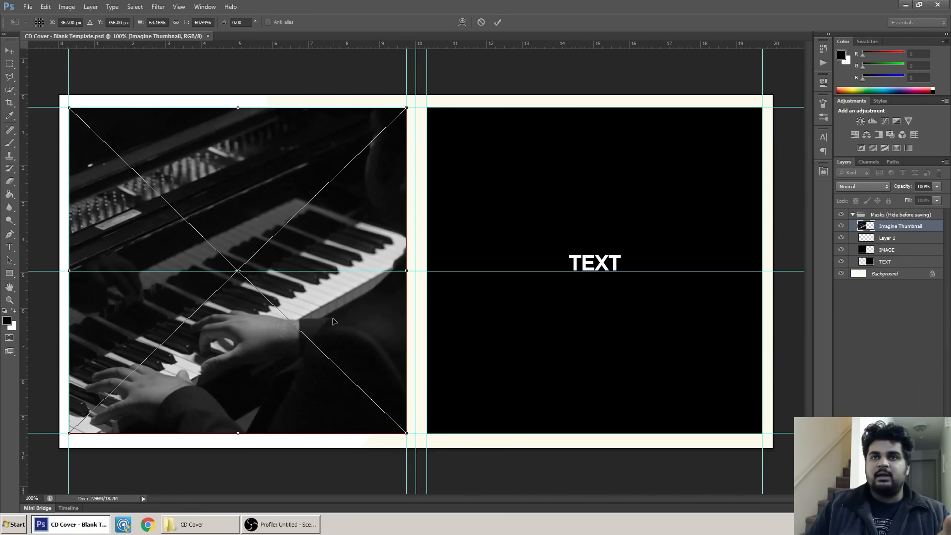
pyautogui.moveTo(337, 318)
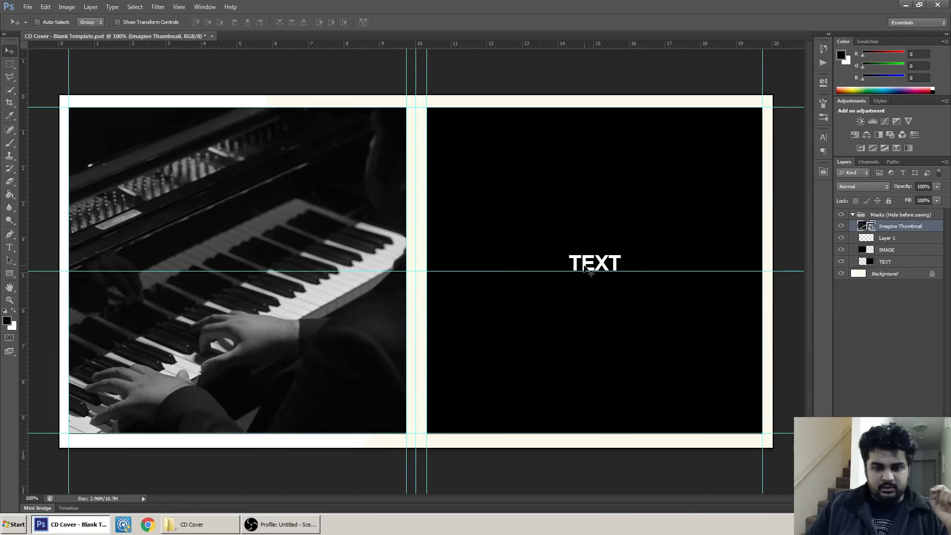
pyautogui.moveTo(584, 284)
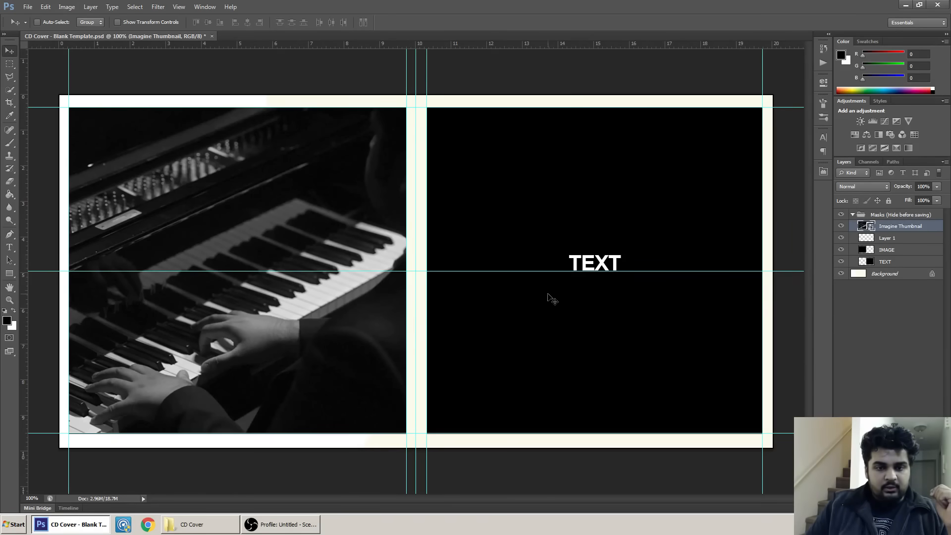
# - Save the cover as PNG copy 'CD Cover - Blank Template2.png' in the CD Cover folder
pyautogui.click(28, 7)
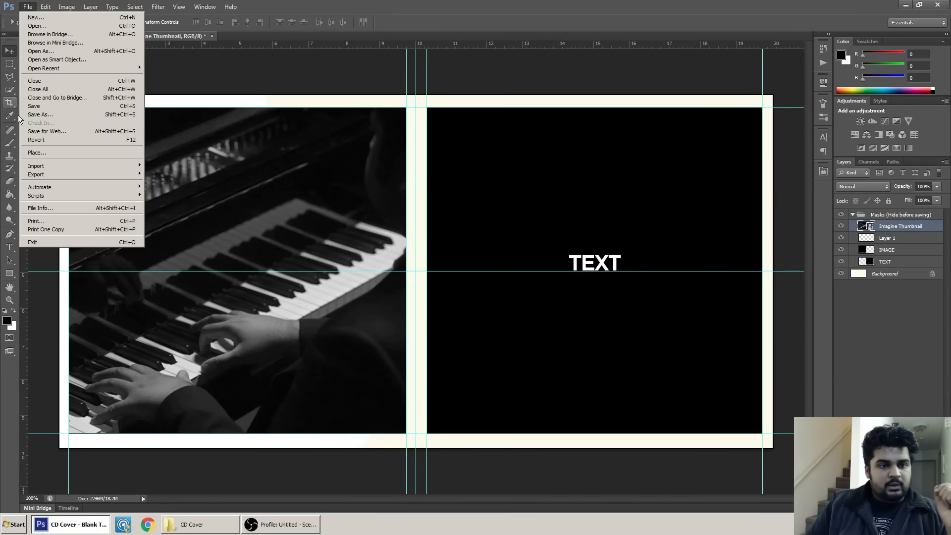
pyautogui.click(40, 114)
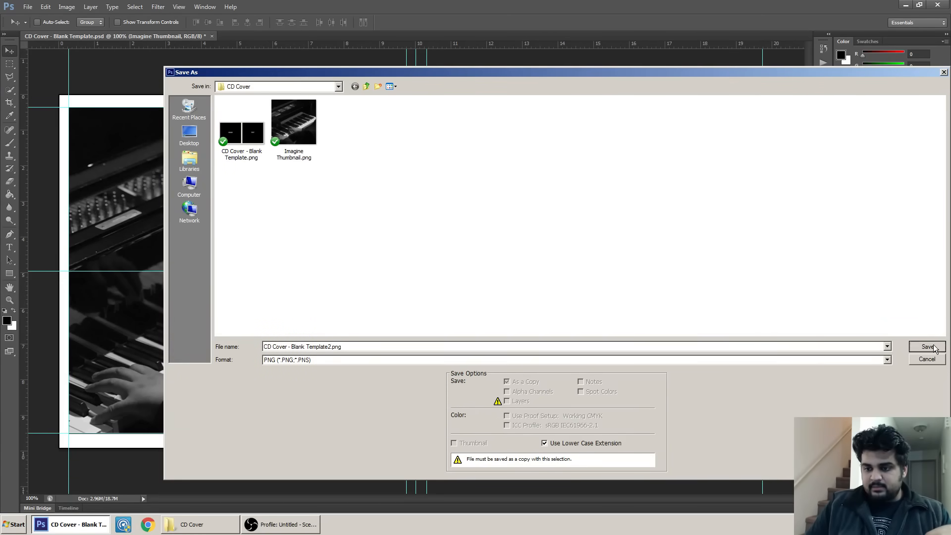
pyautogui.click(926, 347)
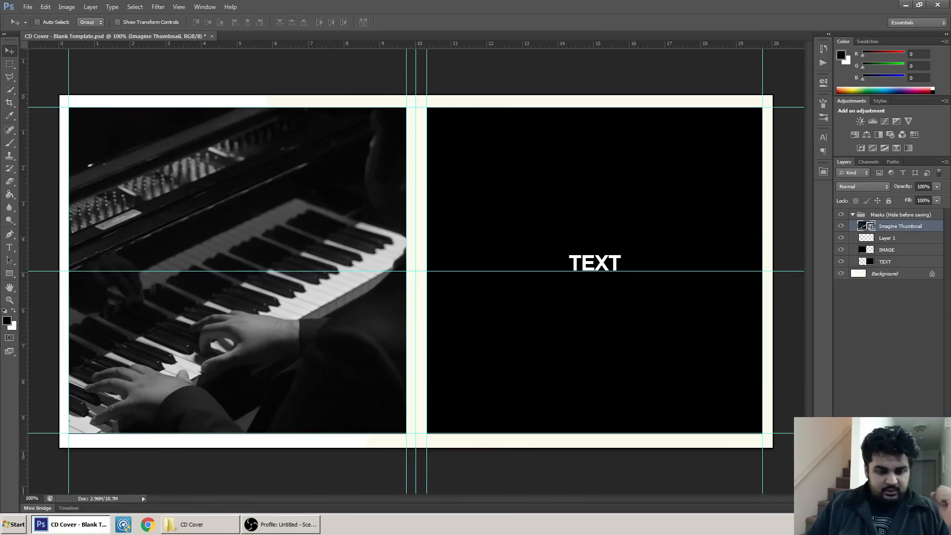
pyautogui.click(193, 524)
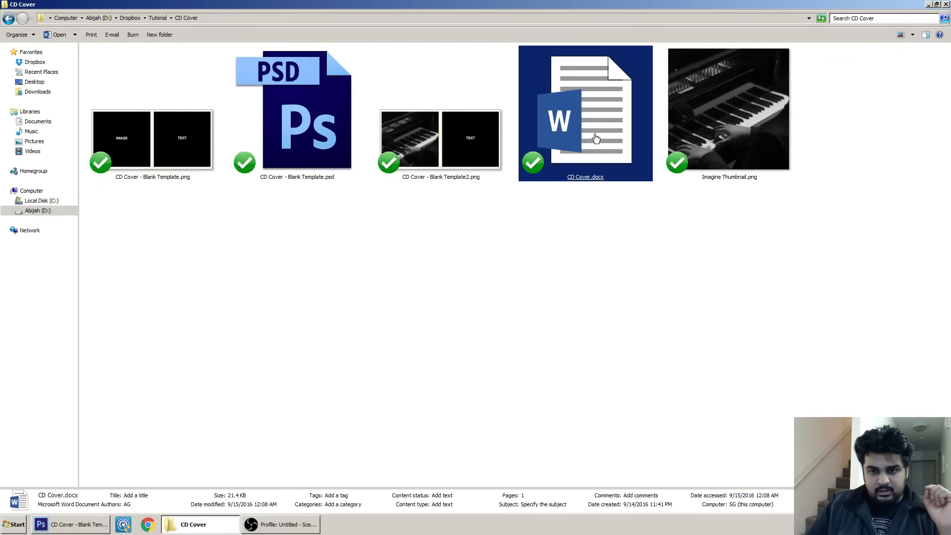
# - Open CD Cover.docx and delete its old IMAGE/TEXT placeholder picture
pyautogui.doubleClick(584, 112)
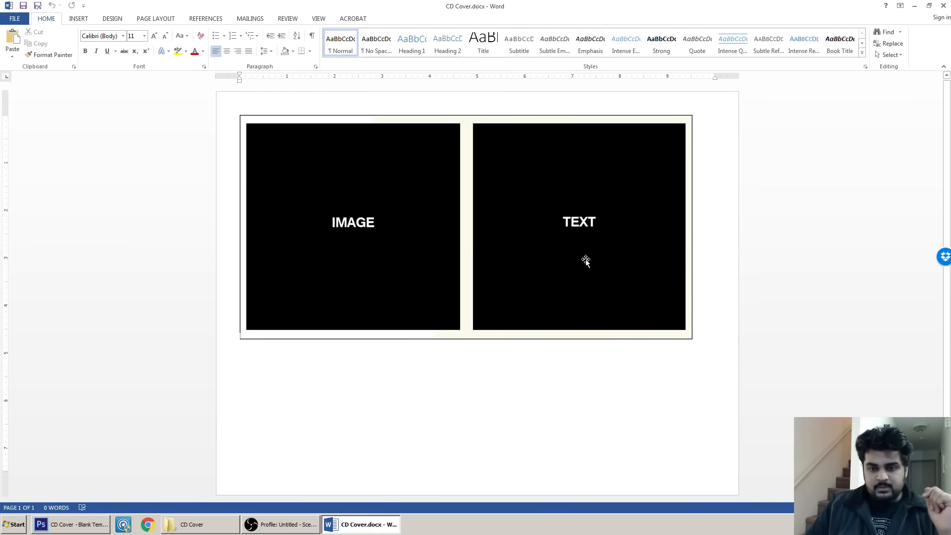
pyautogui.moveTo(380, 285)
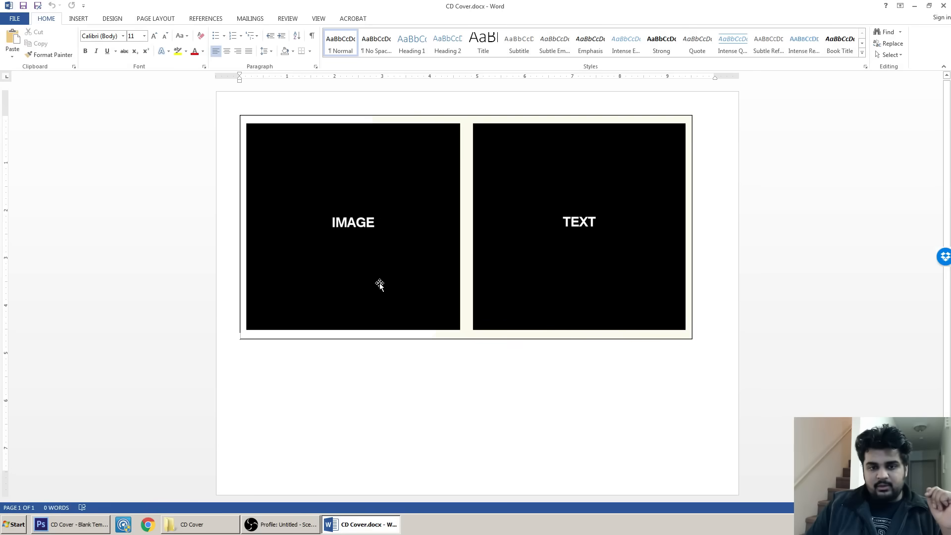
pyautogui.moveTo(488, 267)
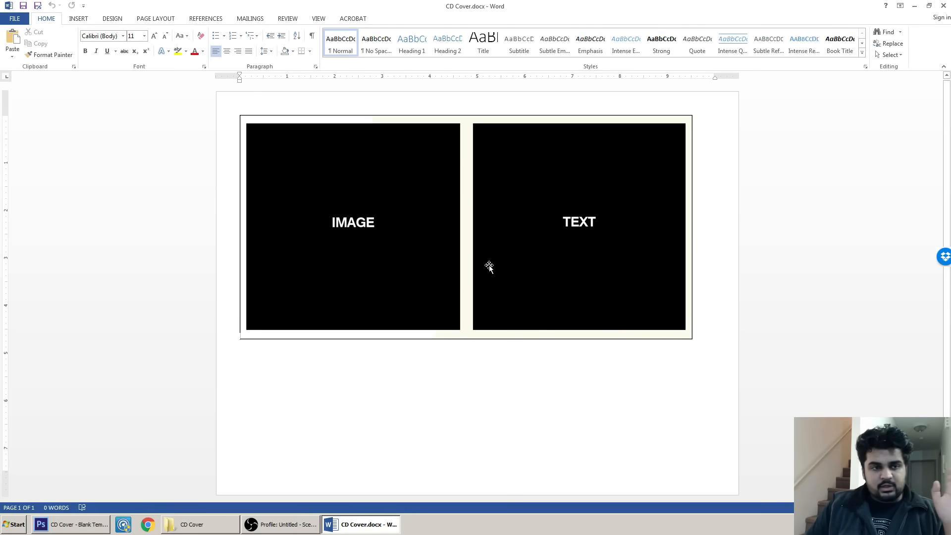
pyautogui.click(490, 268)
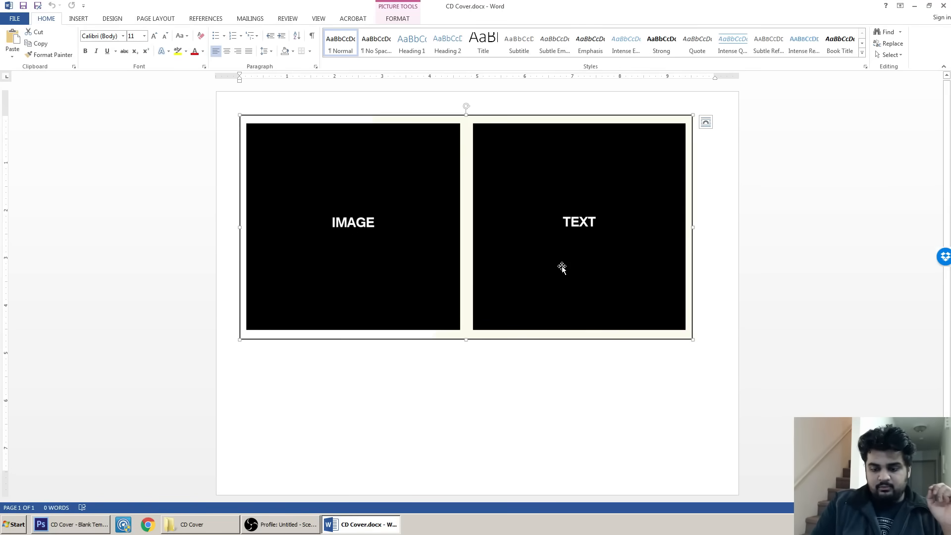
pyautogui.press('Delete')
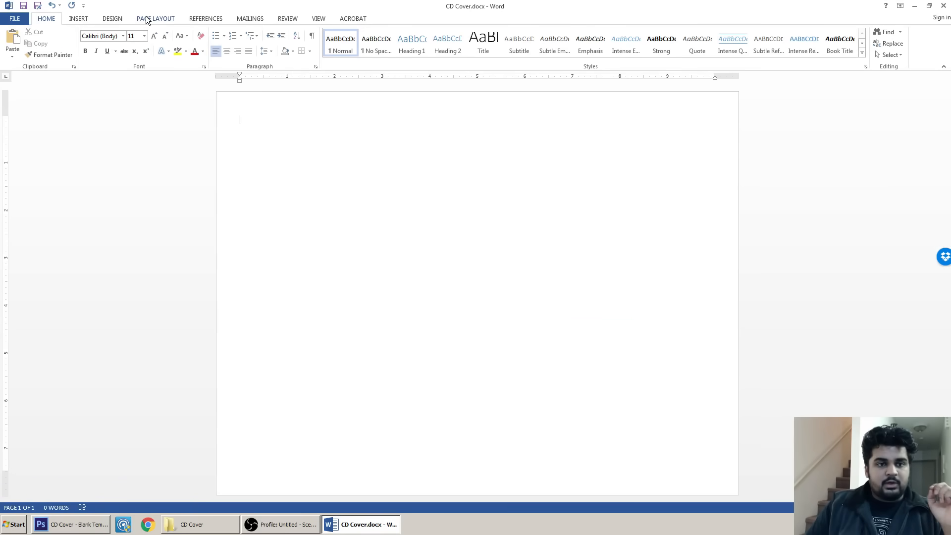
# - Set the CD Cover page to landscape orientation from Page Layout
pyautogui.click(155, 18)
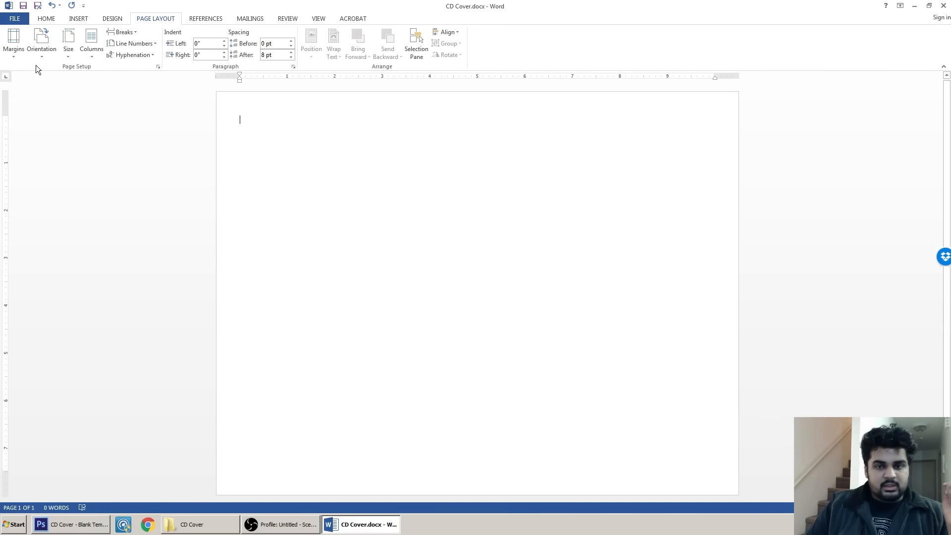
pyautogui.moveTo(13, 48)
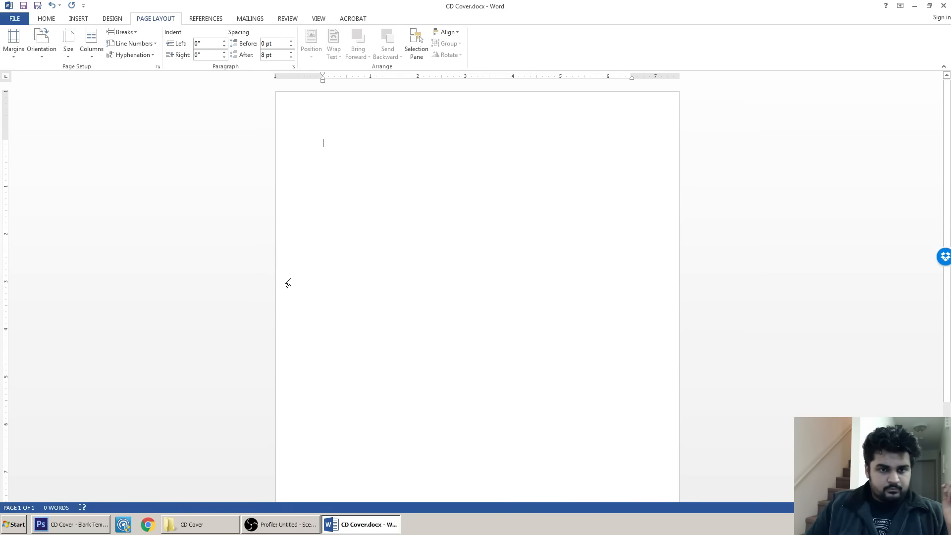
pyautogui.moveTo(312, 104)
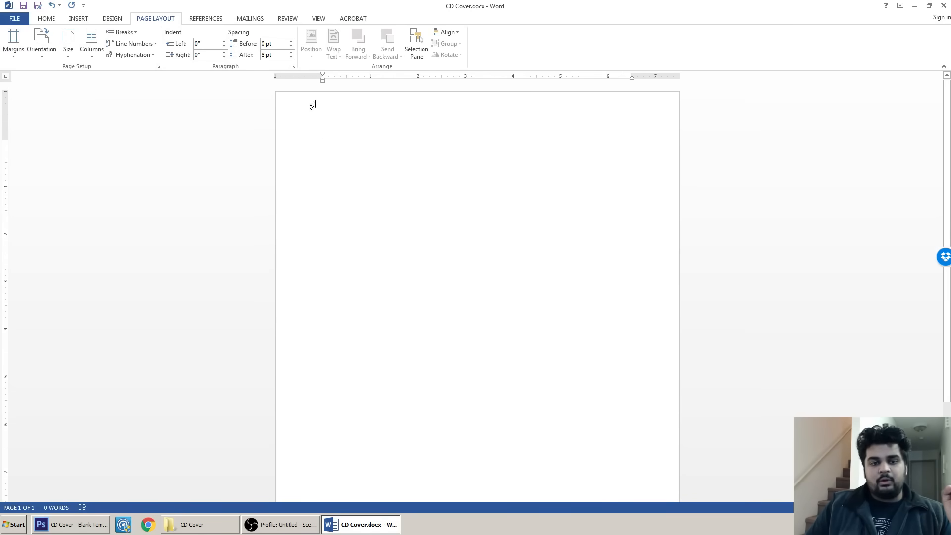
pyautogui.scroll(-3)
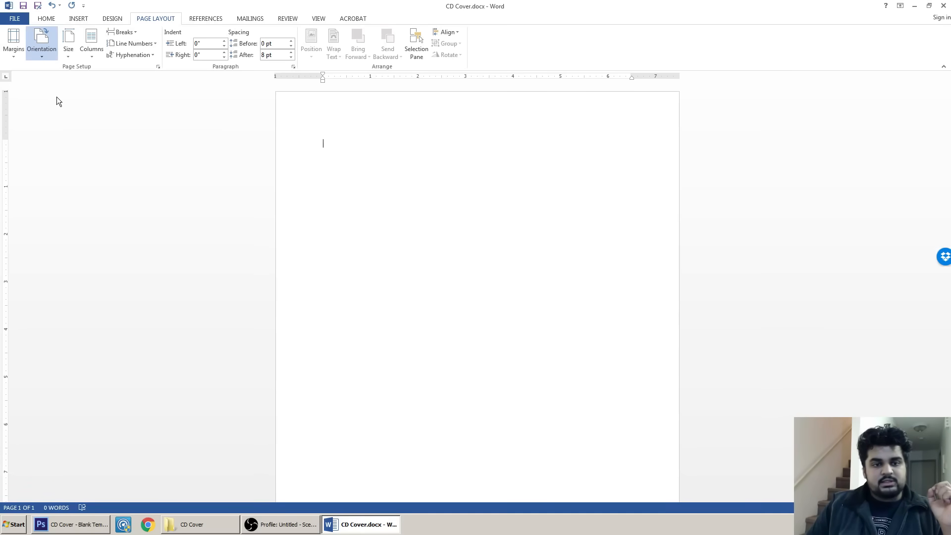
pyautogui.click(41, 42)
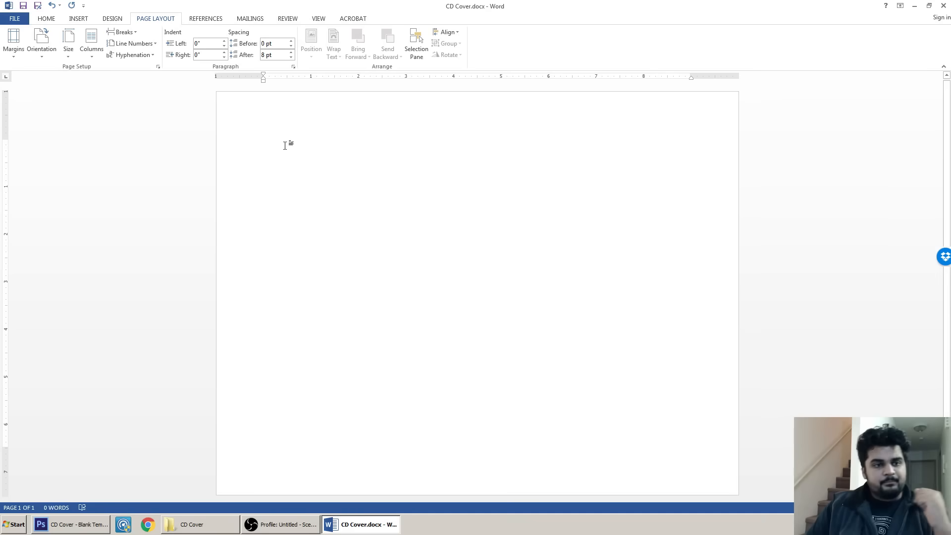
pyautogui.moveTo(13, 43)
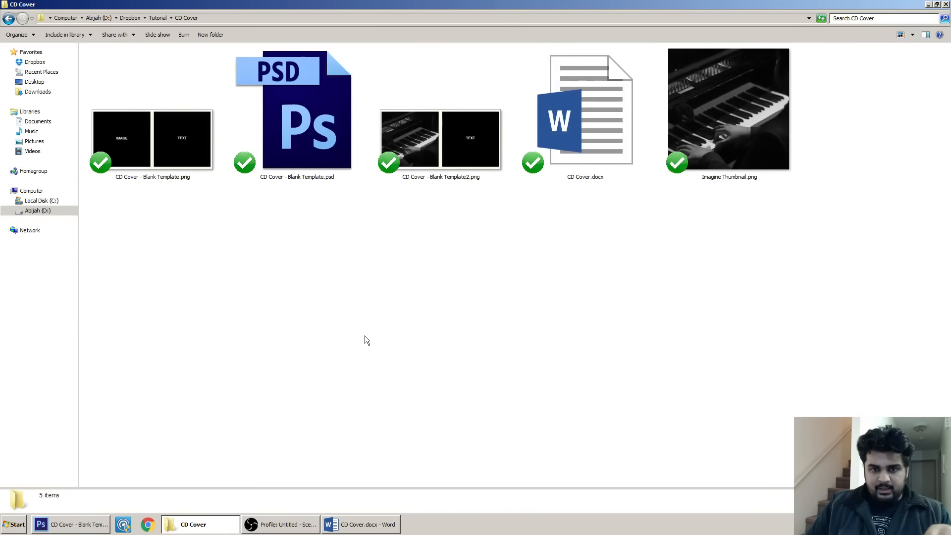
# - Place CD Cover - Blank Template2.png onto the landscape Word page
pyautogui.click(440, 140)
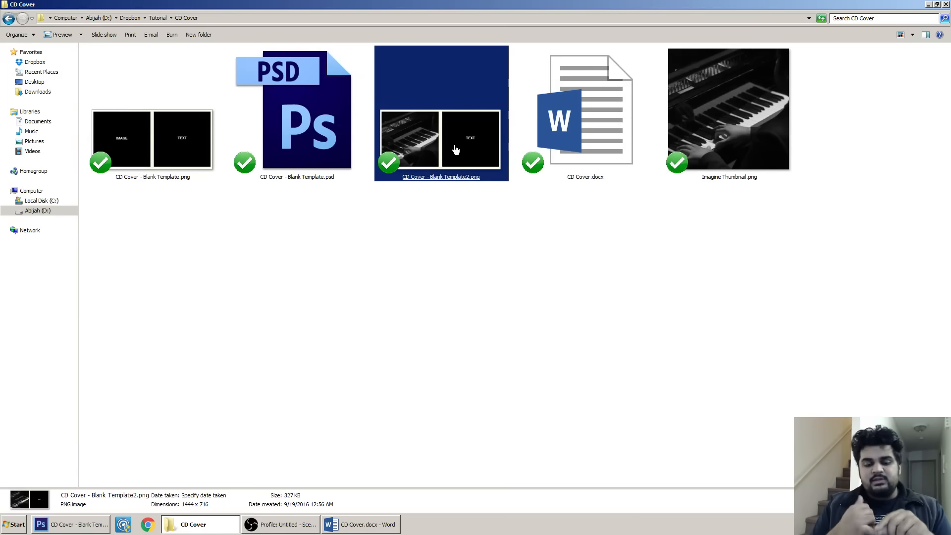
pyautogui.click(69, 524)
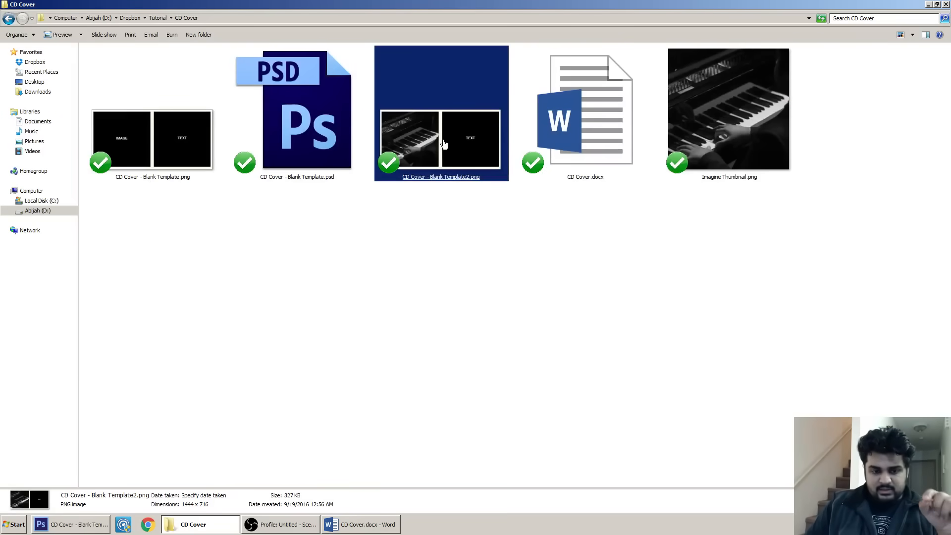
pyautogui.click(361, 524)
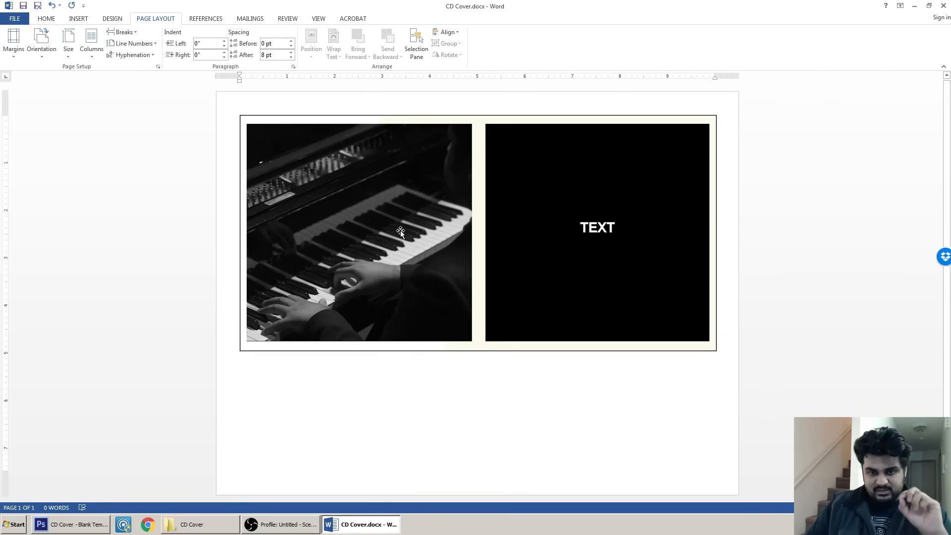
# - Set the placed cover picture's height to 4.72 inches
pyautogui.click(400, 234)
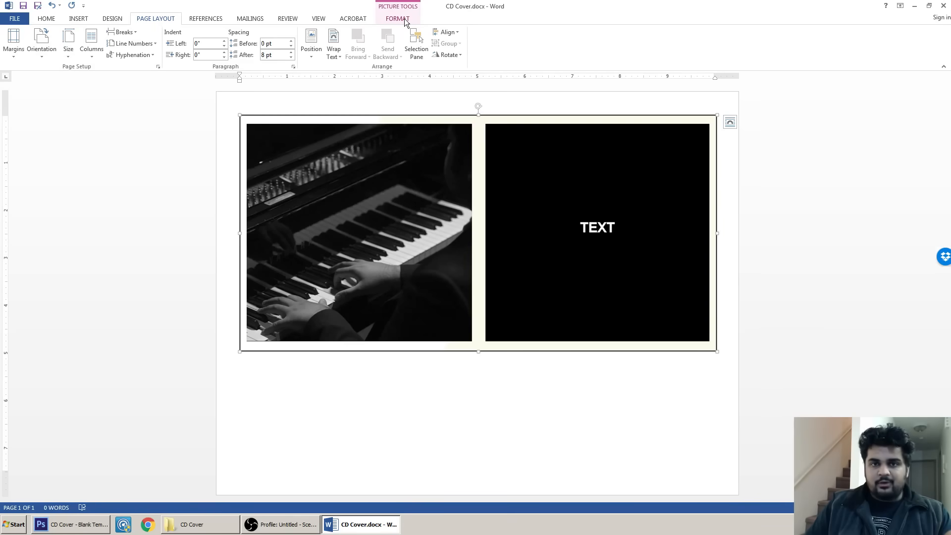
pyautogui.click(398, 17)
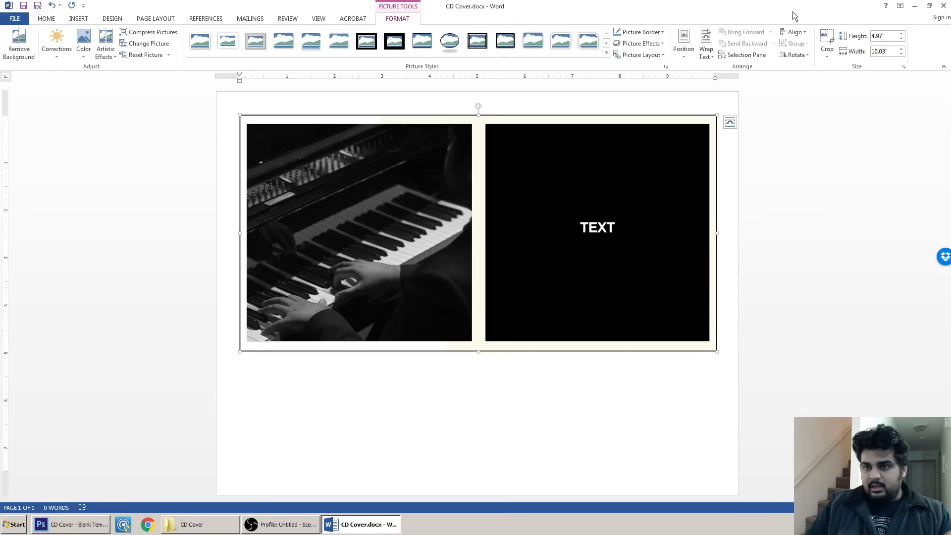
pyautogui.moveTo(884, 36)
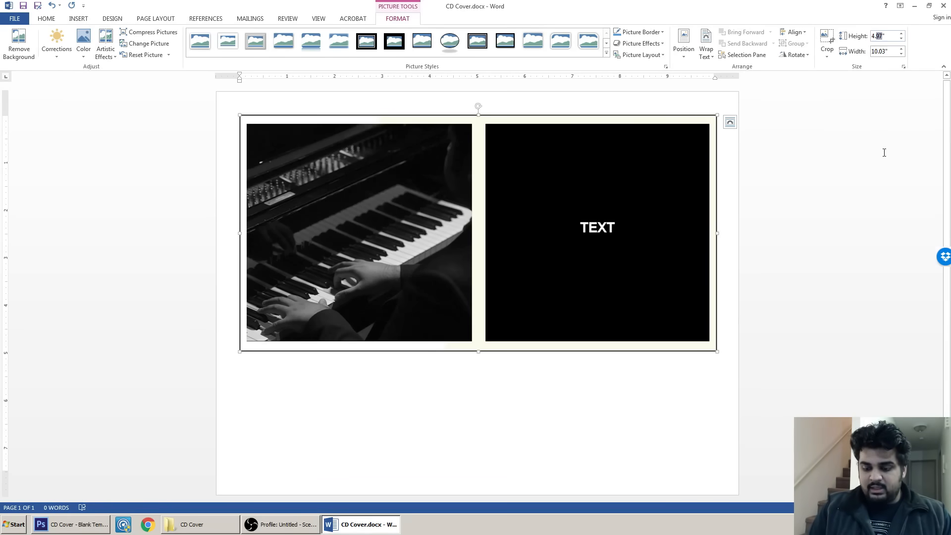
pyautogui.write('4.72')
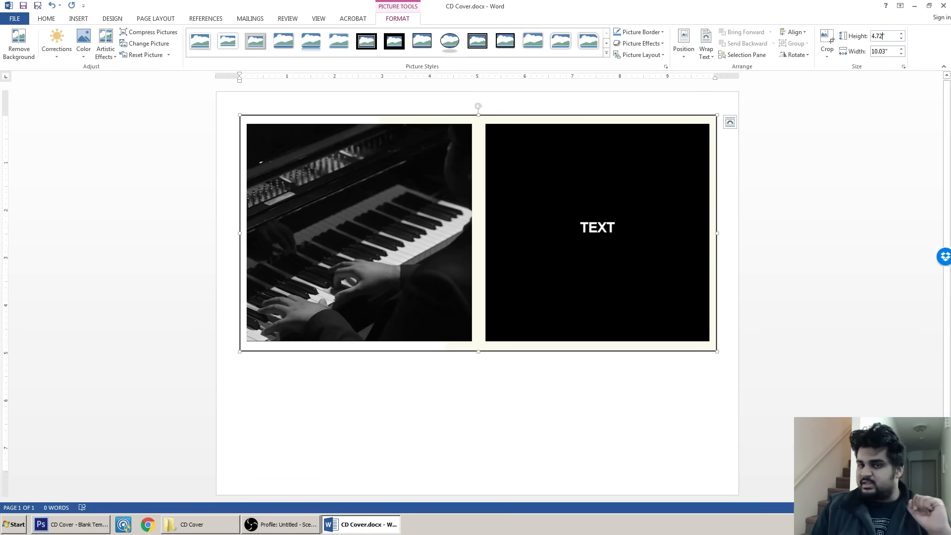